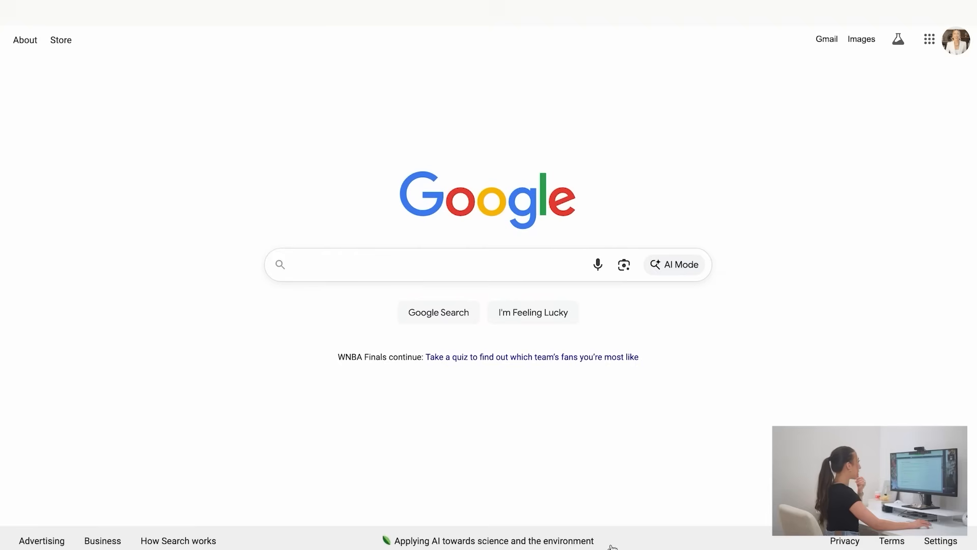
Search Google Images for 'iced coffee png' and preview the PNGMAX iced coffee image.
text(iced coffee png)
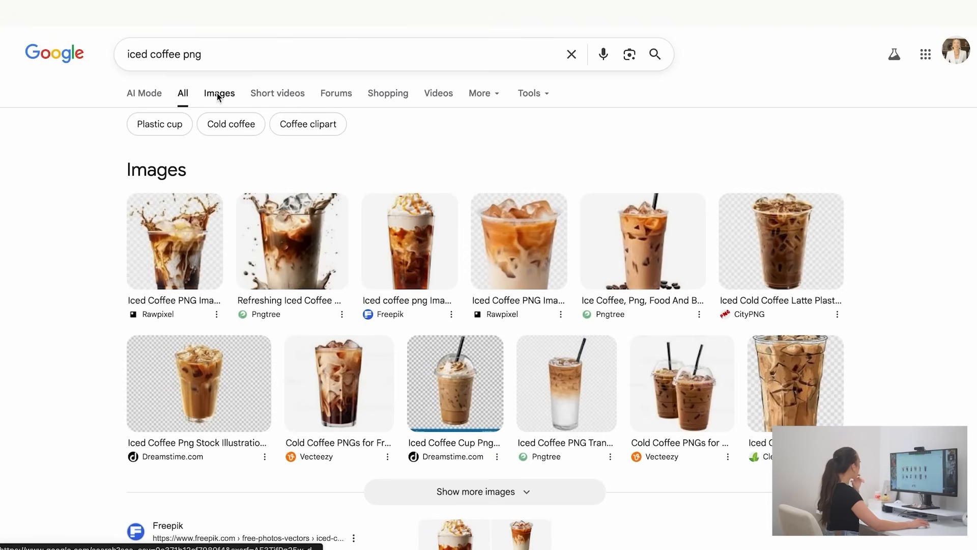
click(219, 92)
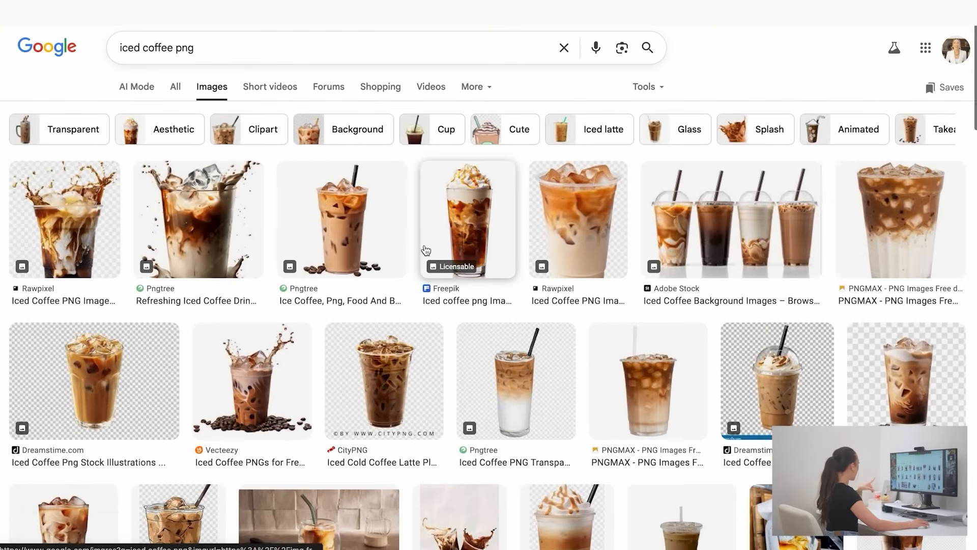
click(899, 220)
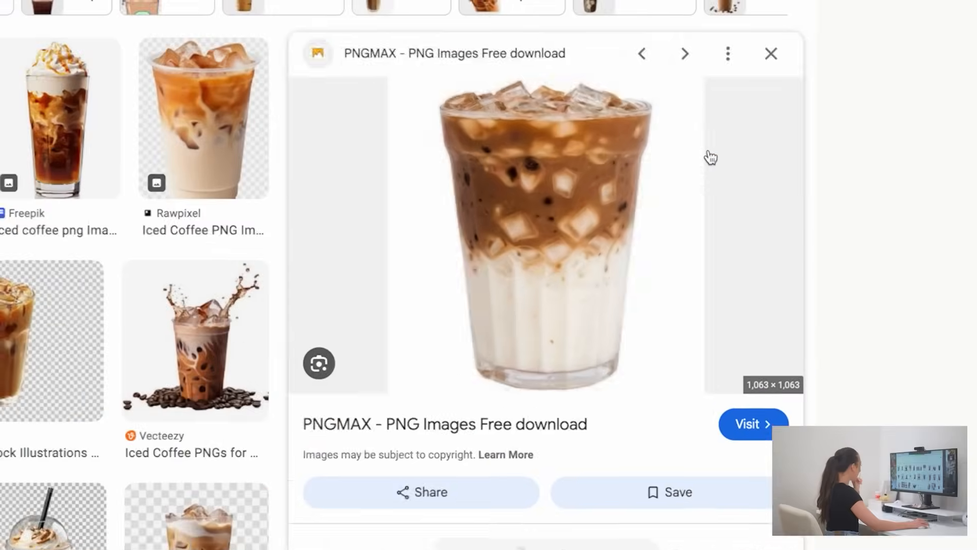